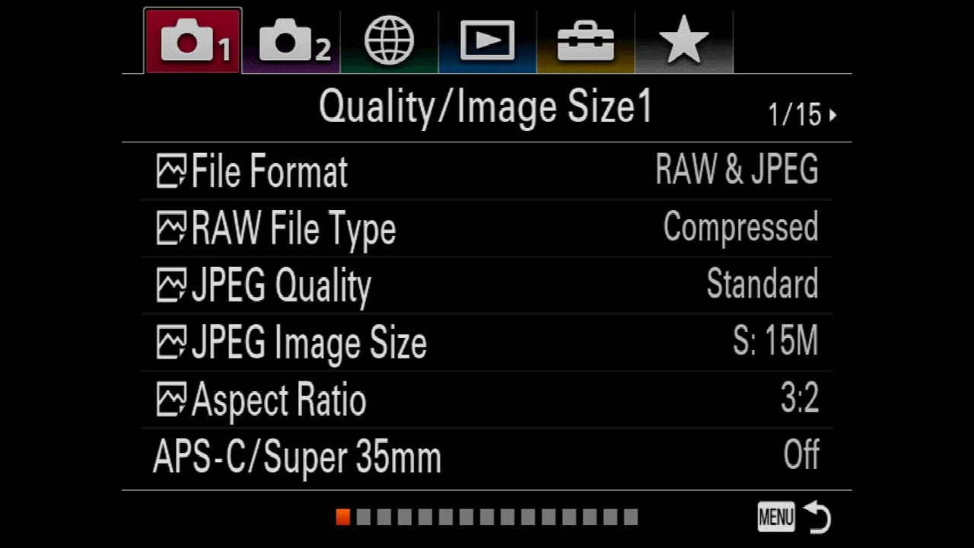
Open the Network menu's PC Remote Function settings, showing PC Remote On via USB.
{"action": "left_click", "coordinate": [388, 40]}
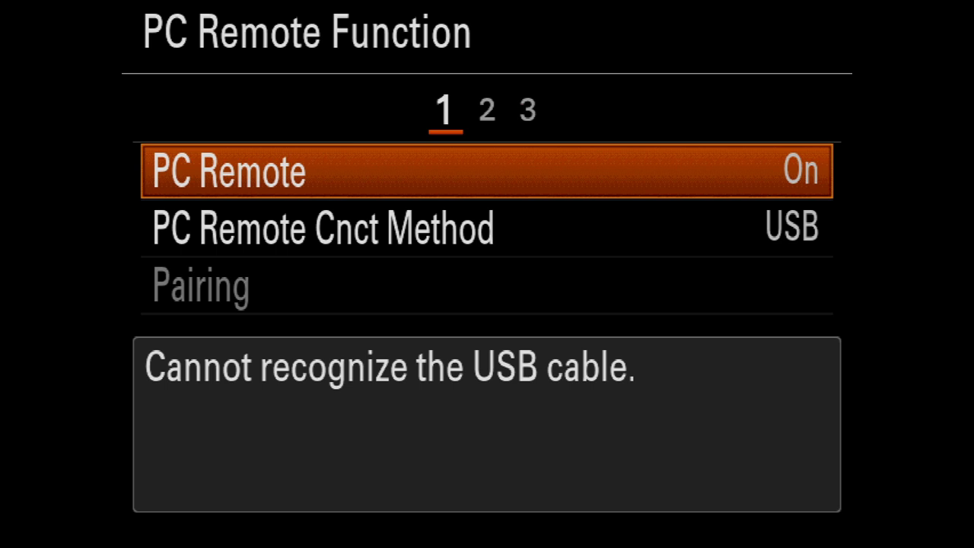
Highlight PC Remote Cnct Method, then back out to the Network1 page.
{"action": "left_click", "coordinate": [487, 171]}
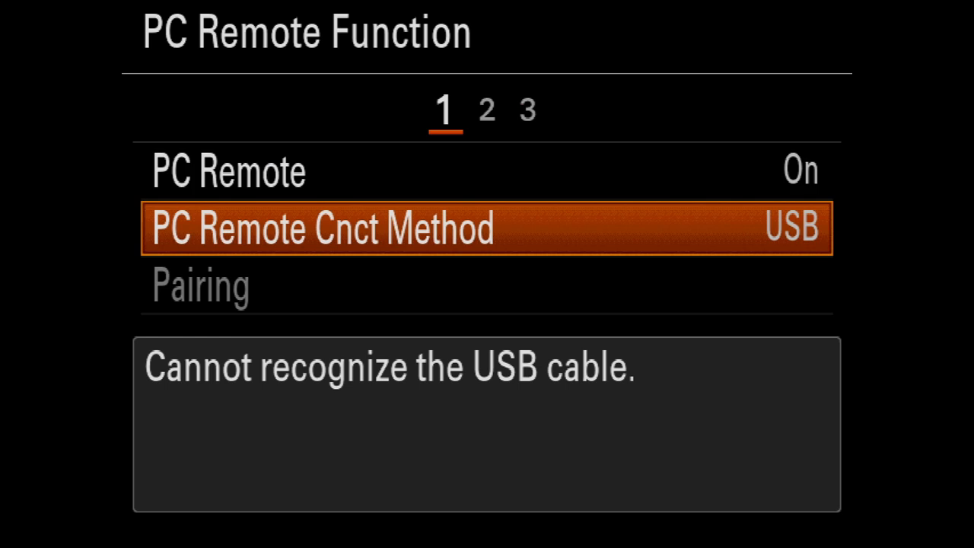
{"action": "left_click", "coordinate": [319, 228]}
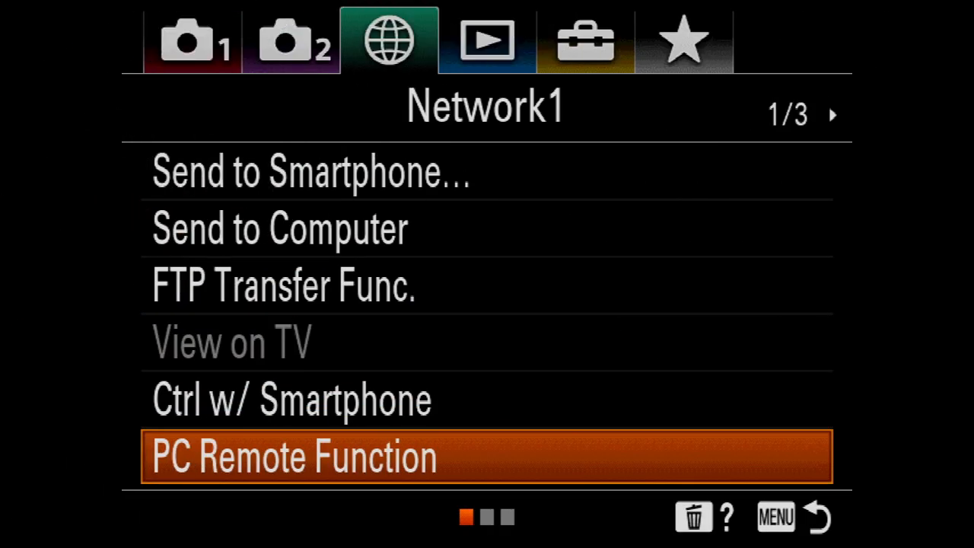
{"action": "left_click", "coordinate": [292, 456]}
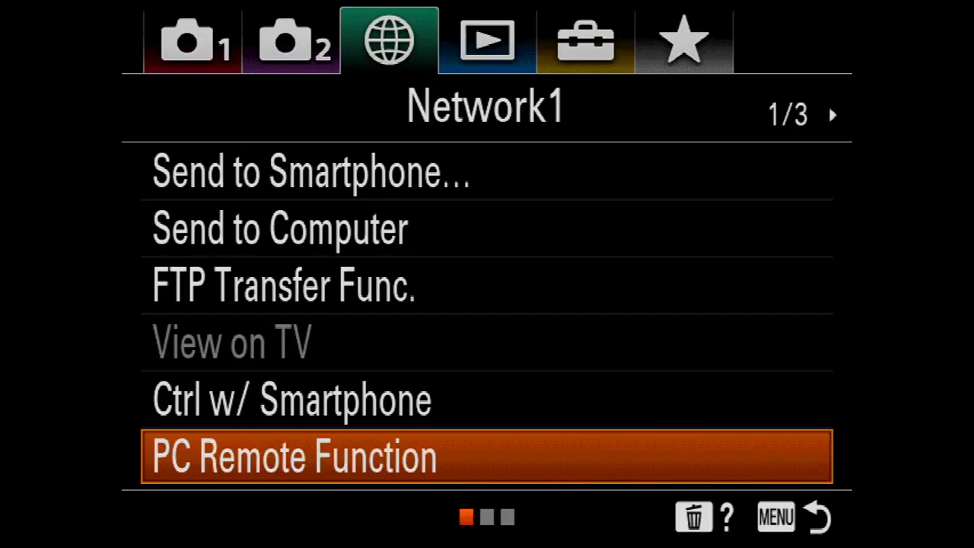
{"action": "key", "text": "Up"}
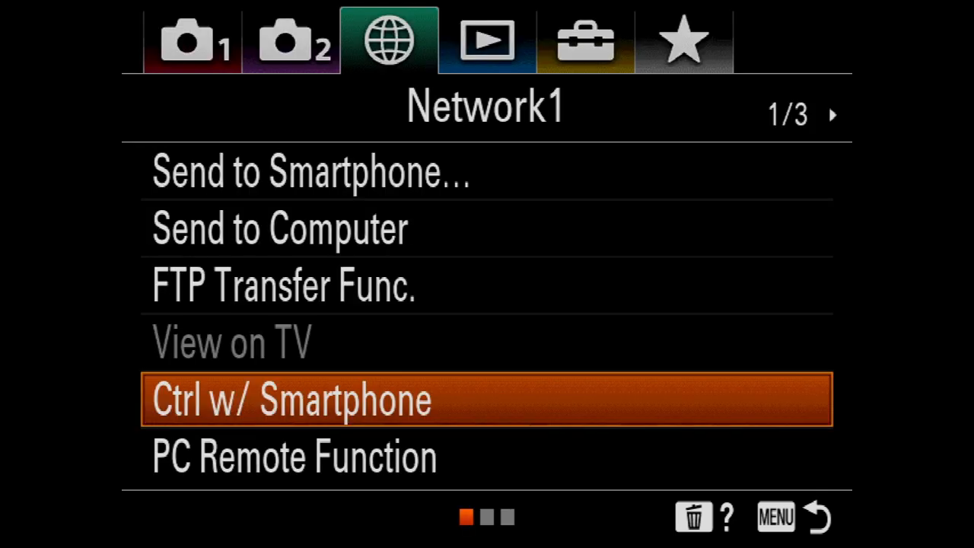
Reopen PC Remote Function and list the USB / Wi-Fi connection method choices.
{"action": "key", "text": "Down"}
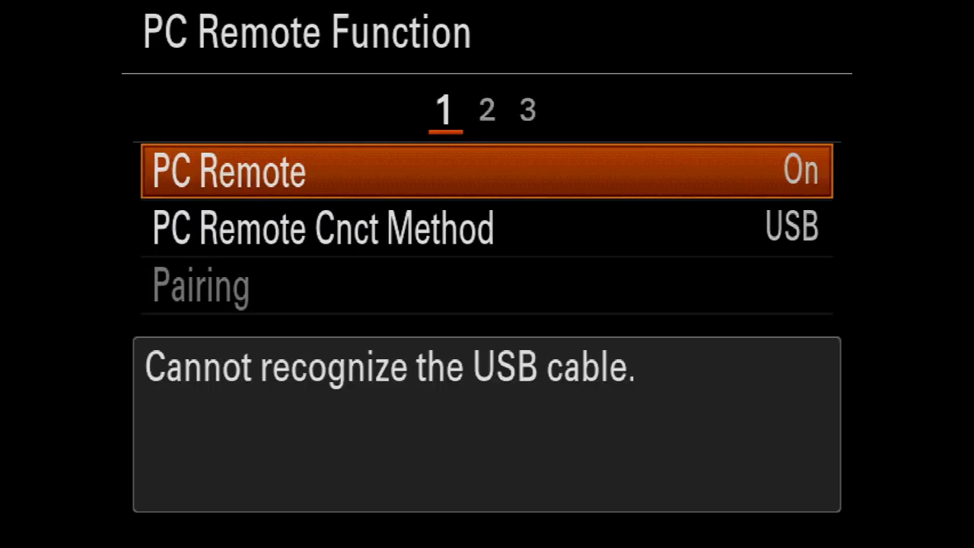
{"action": "left_click", "coordinate": [322, 228]}
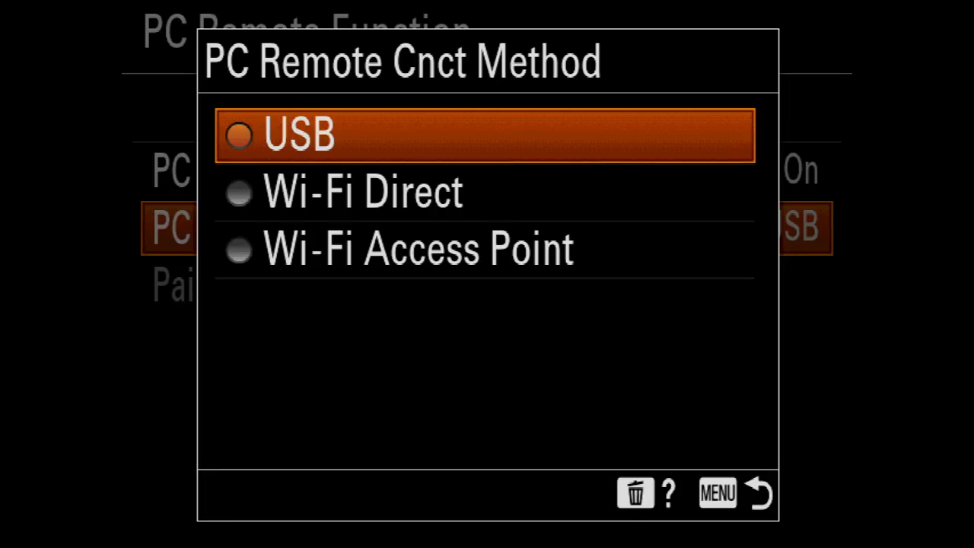